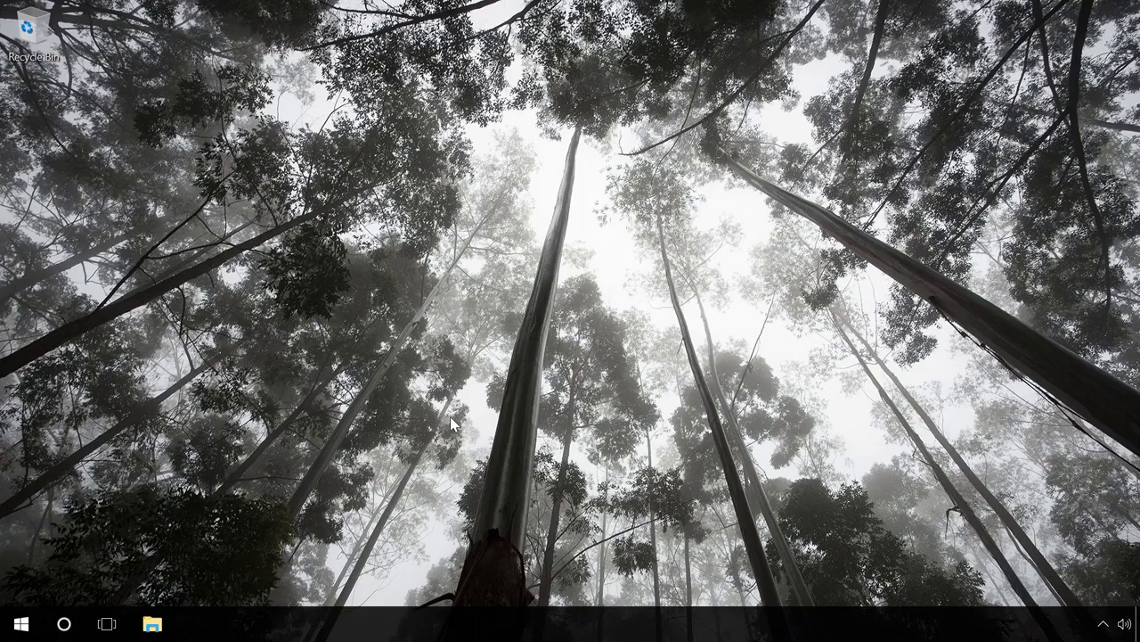
- Permanently delete the Documents folder from SAMSUNG (E:) with Shift+Delete
left_click(152, 624)
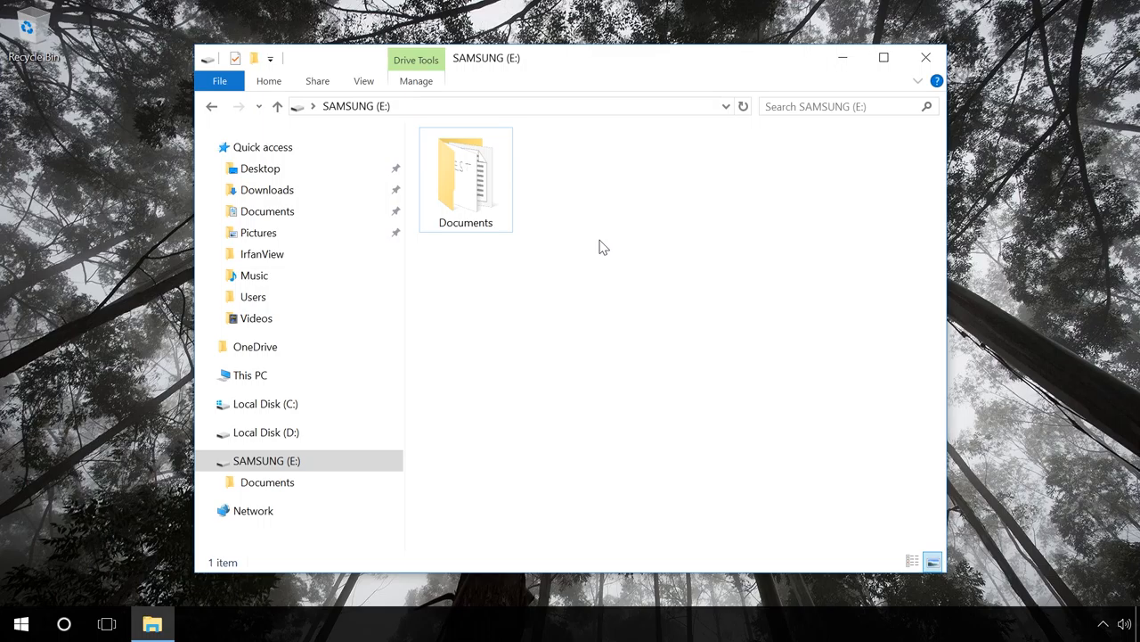
mouse_move(603, 259)
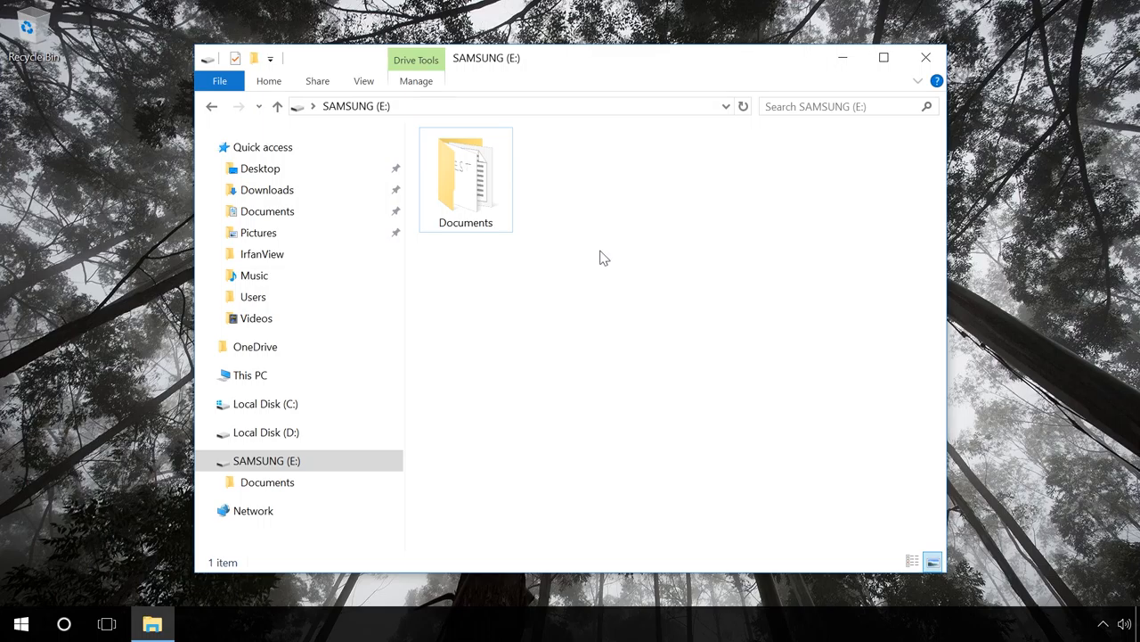
left_click(465, 174)
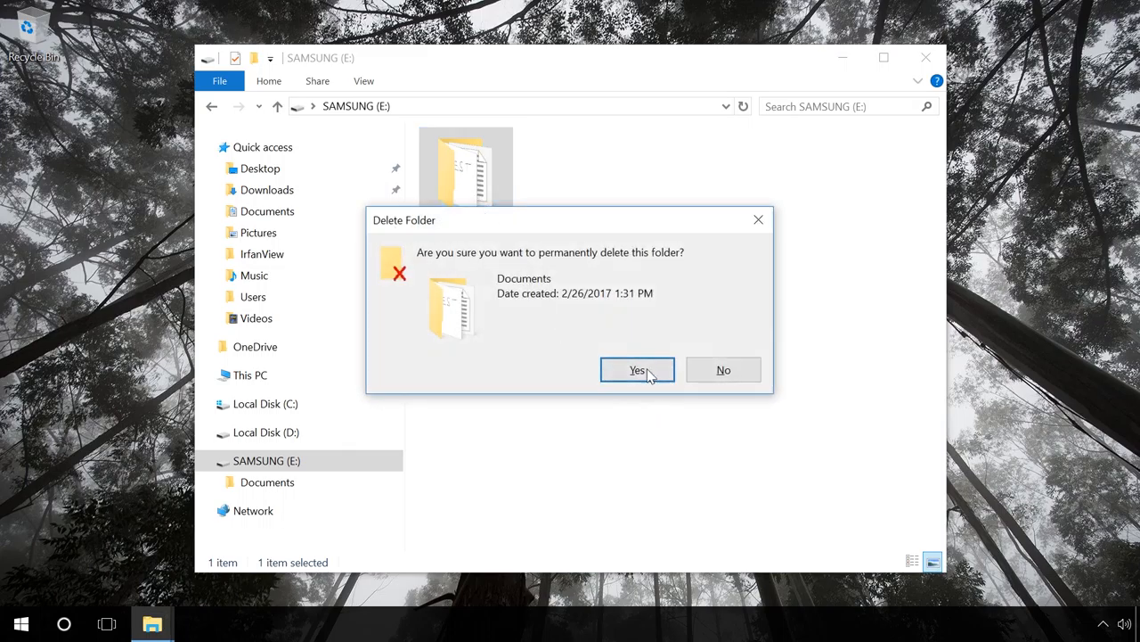
left_click(637, 369)
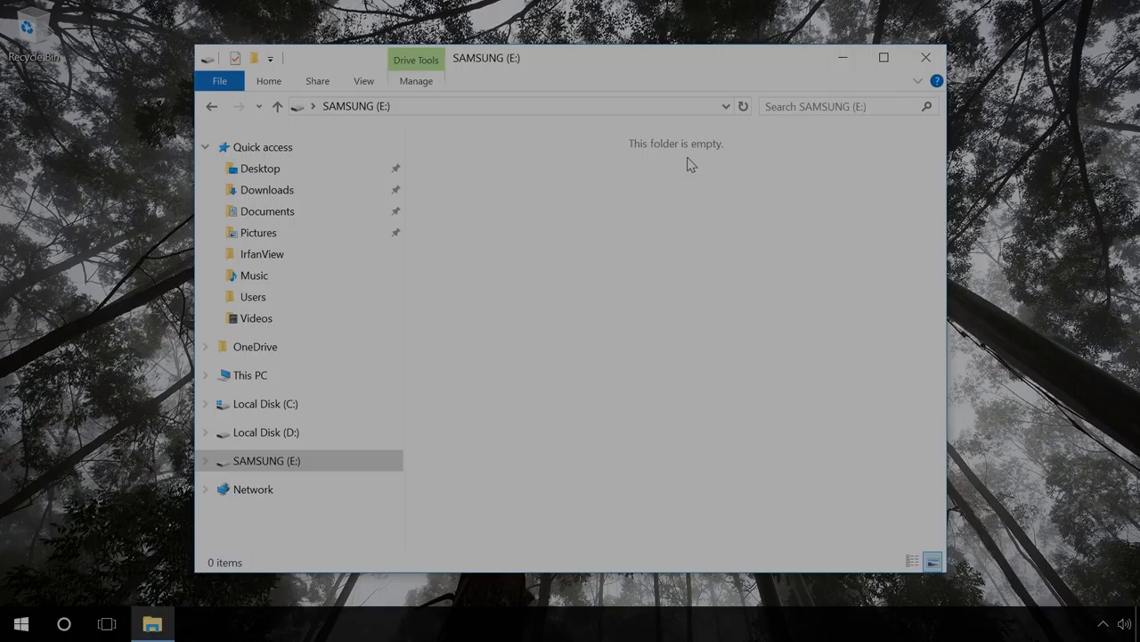
- Start an EaseUS scan of SAMSUNG (E:) with All File Types selected
left_click(196, 623)
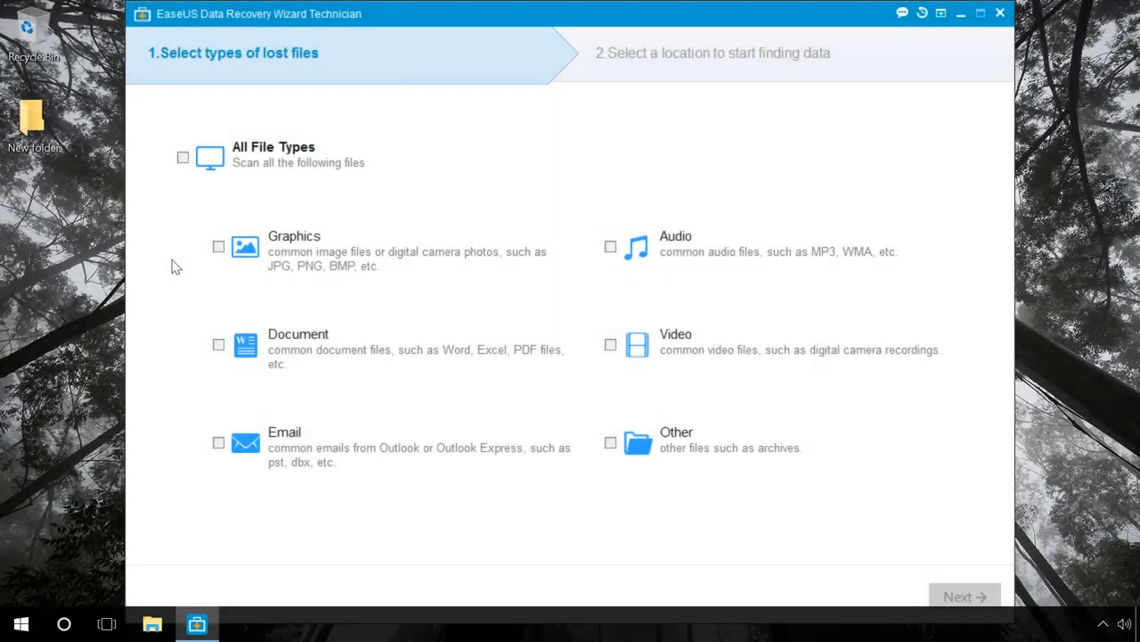
left_click(183, 157)
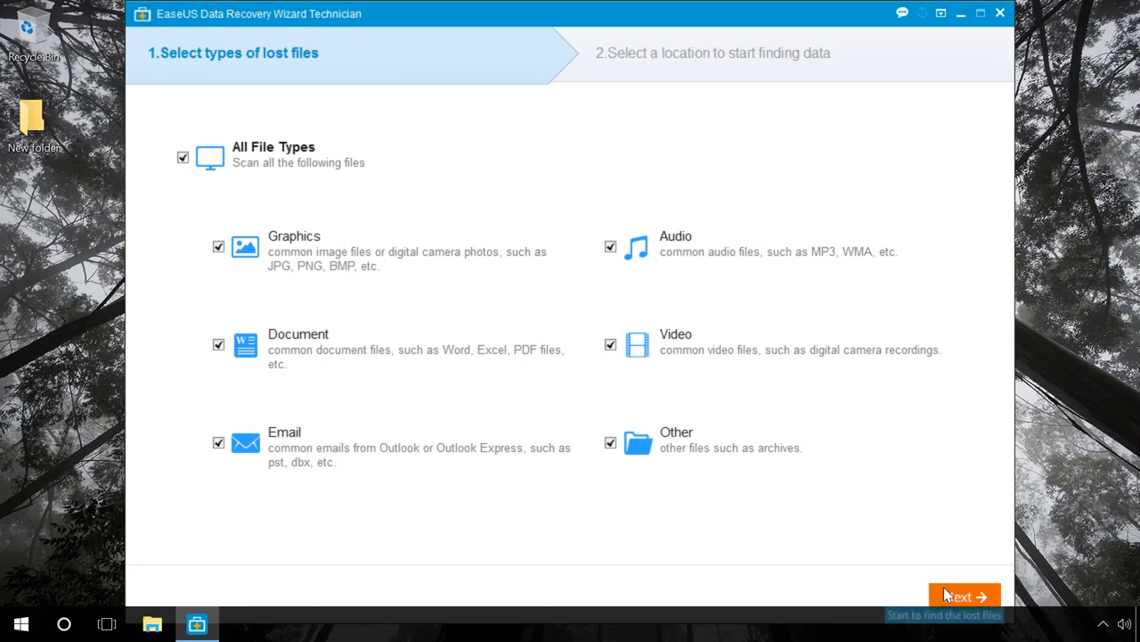
left_click(963, 596)
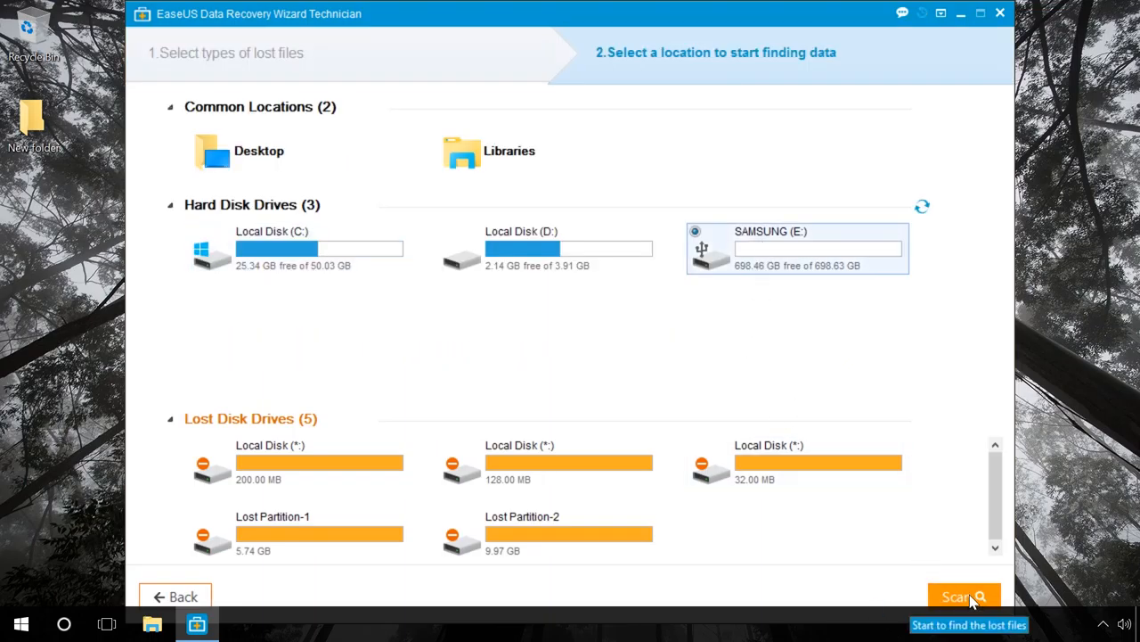
left_click(963, 596)
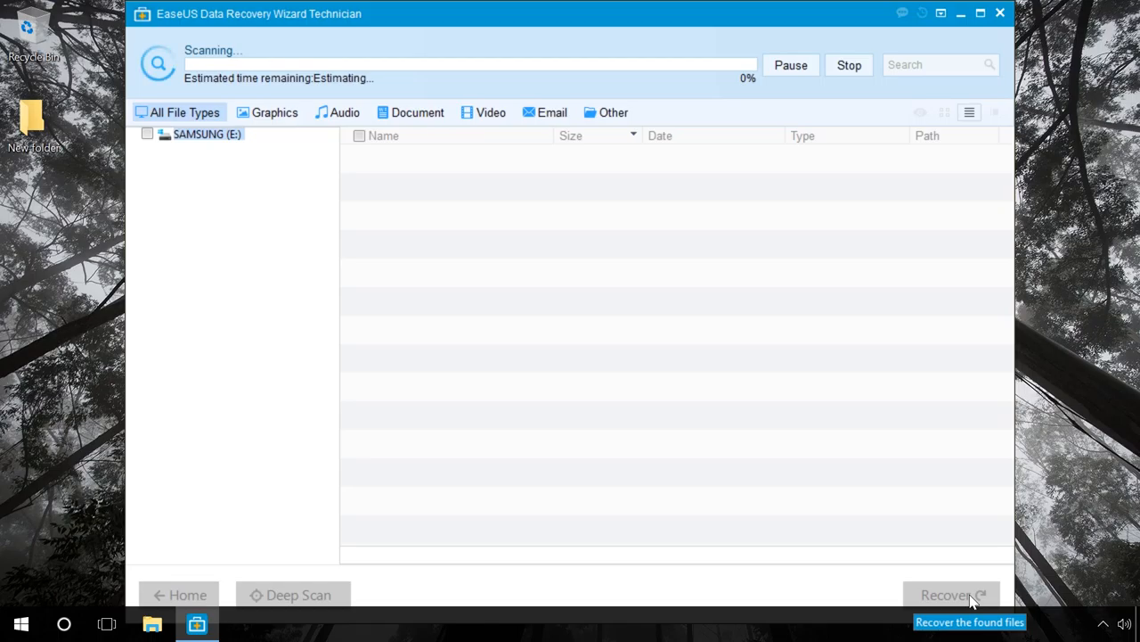
mouse_move(874, 526)
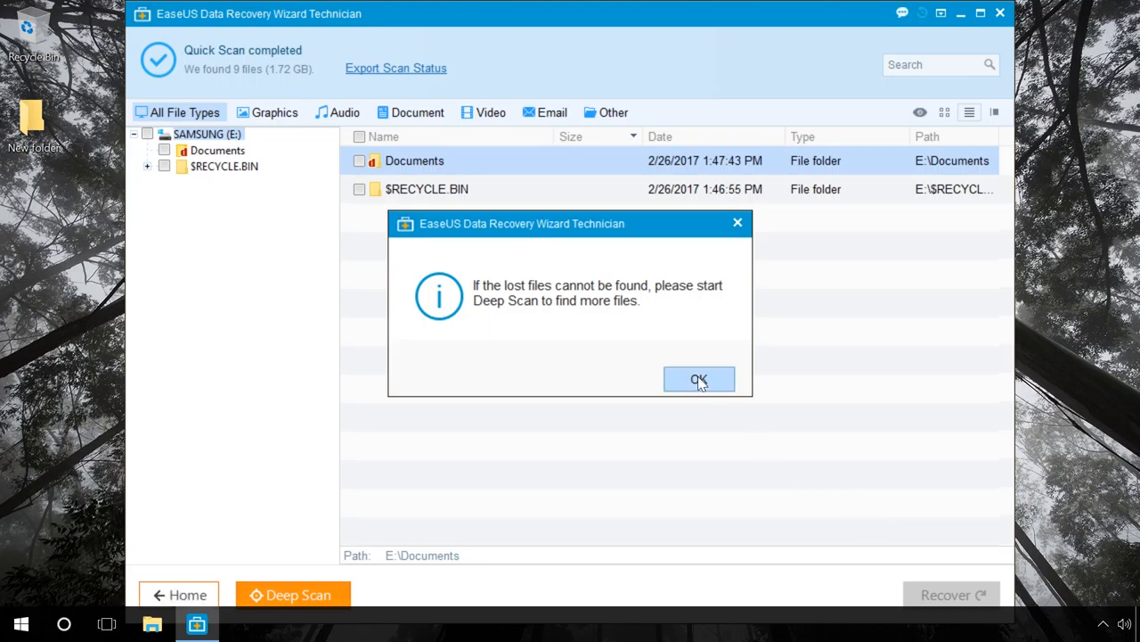
- Dismiss the Deep Scan notice, open Documents, and preview Text Document.txt and Video-02.mp4
left_click(698, 379)
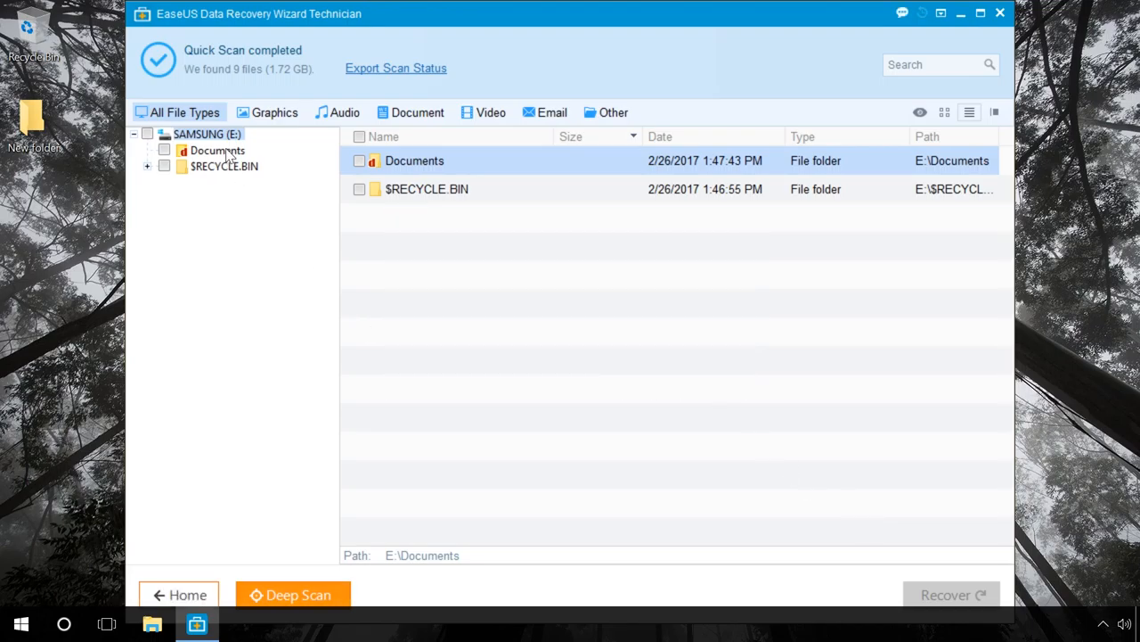
left_click(216, 150)
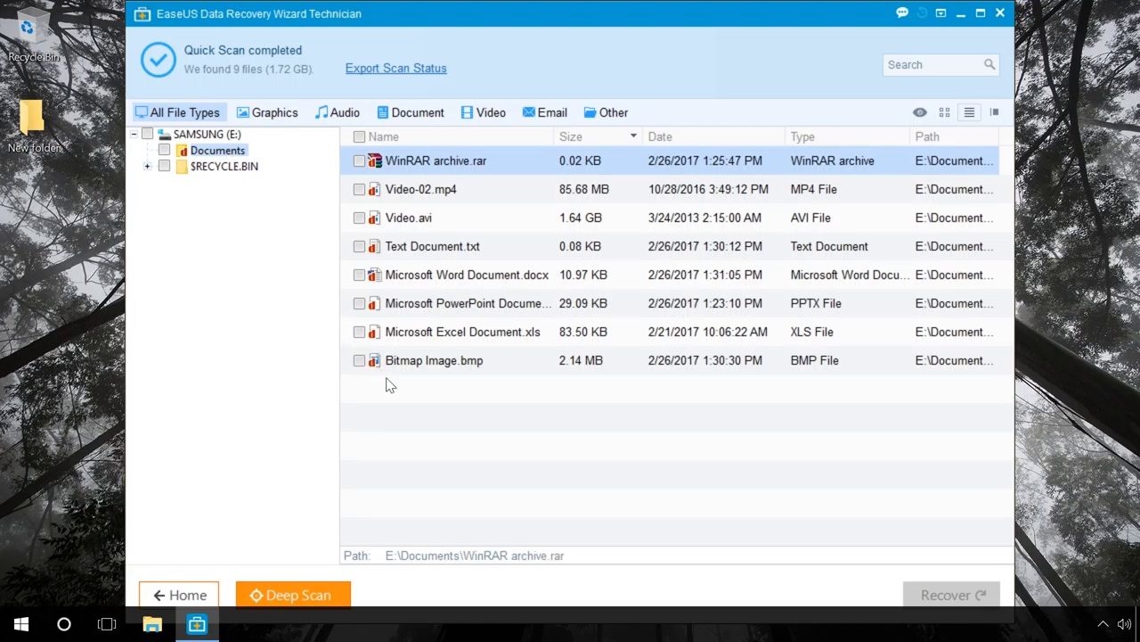
double_click(432, 246)
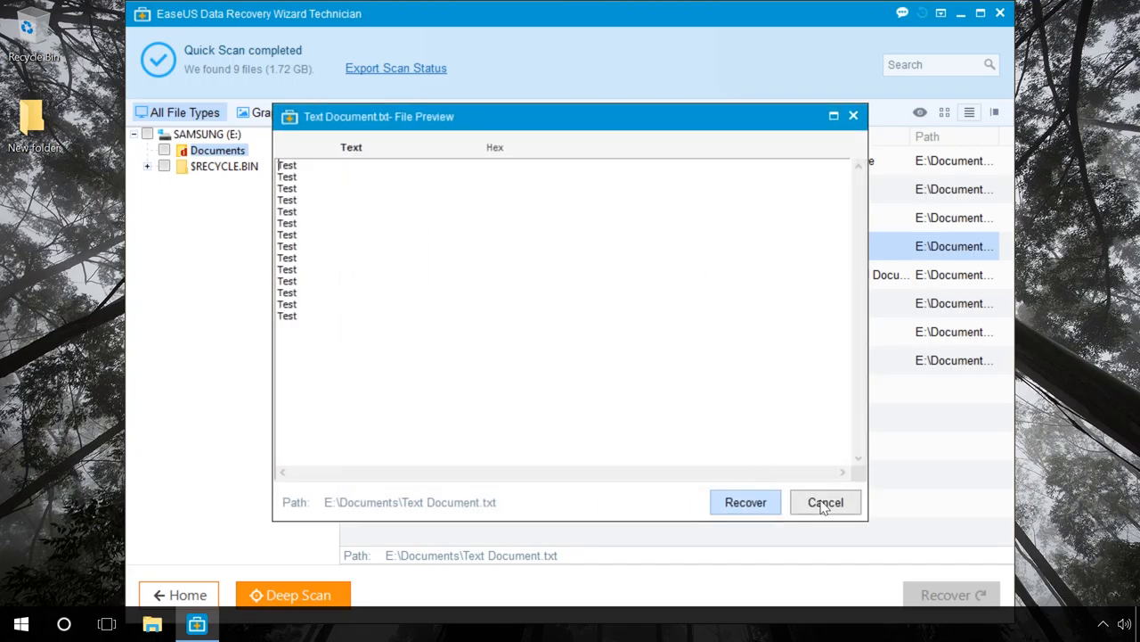
left_click(824, 501)
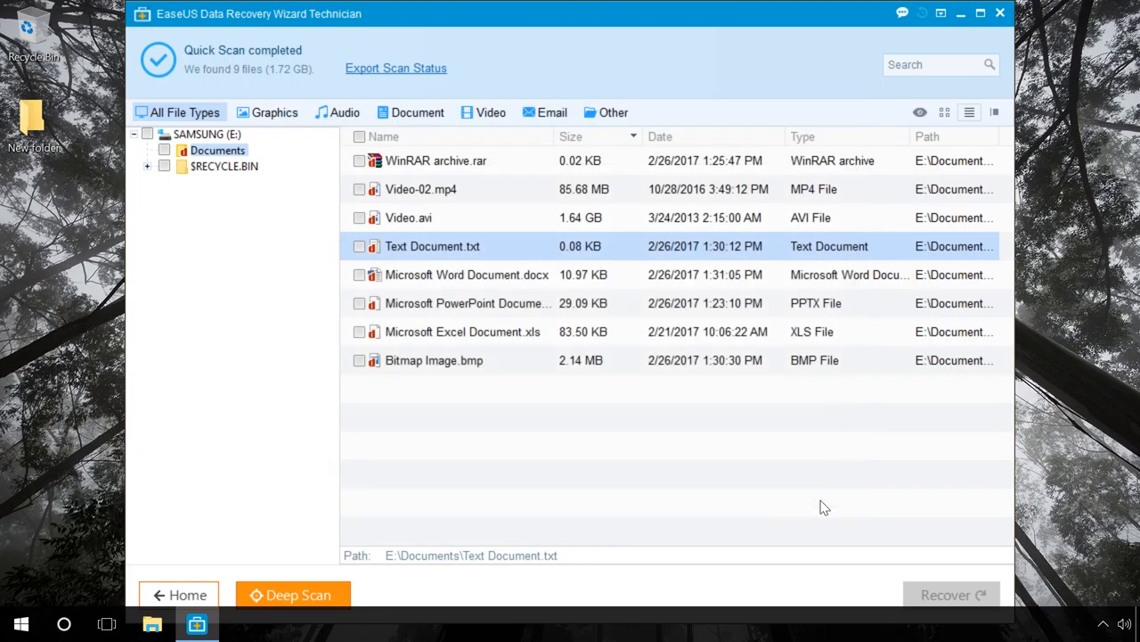
mouse_move(430, 191)
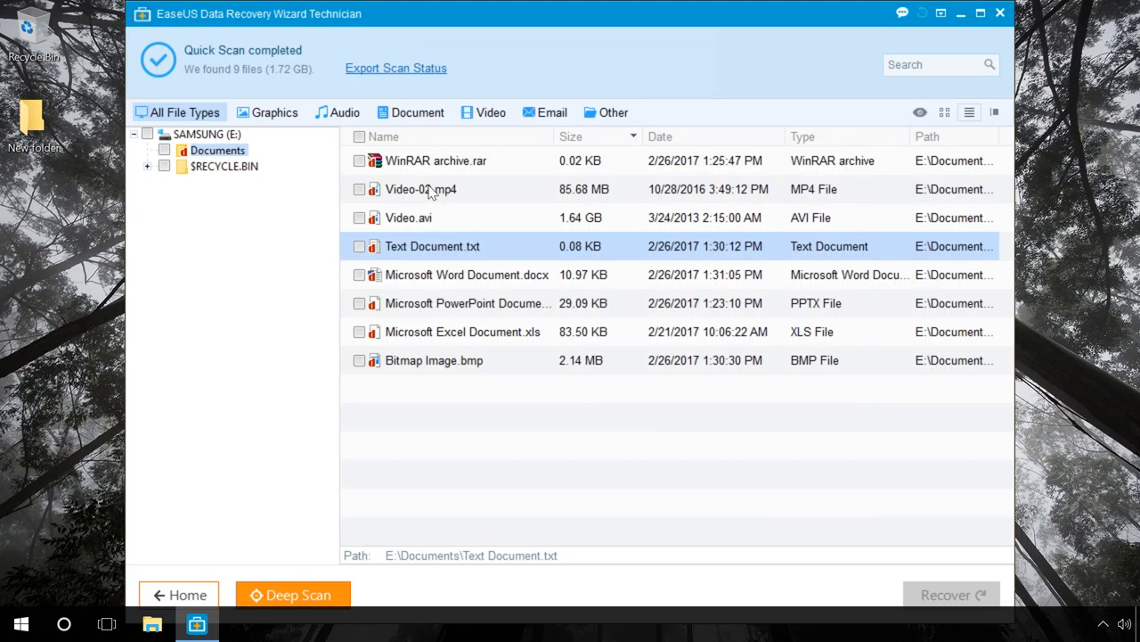
double_click(420, 189)
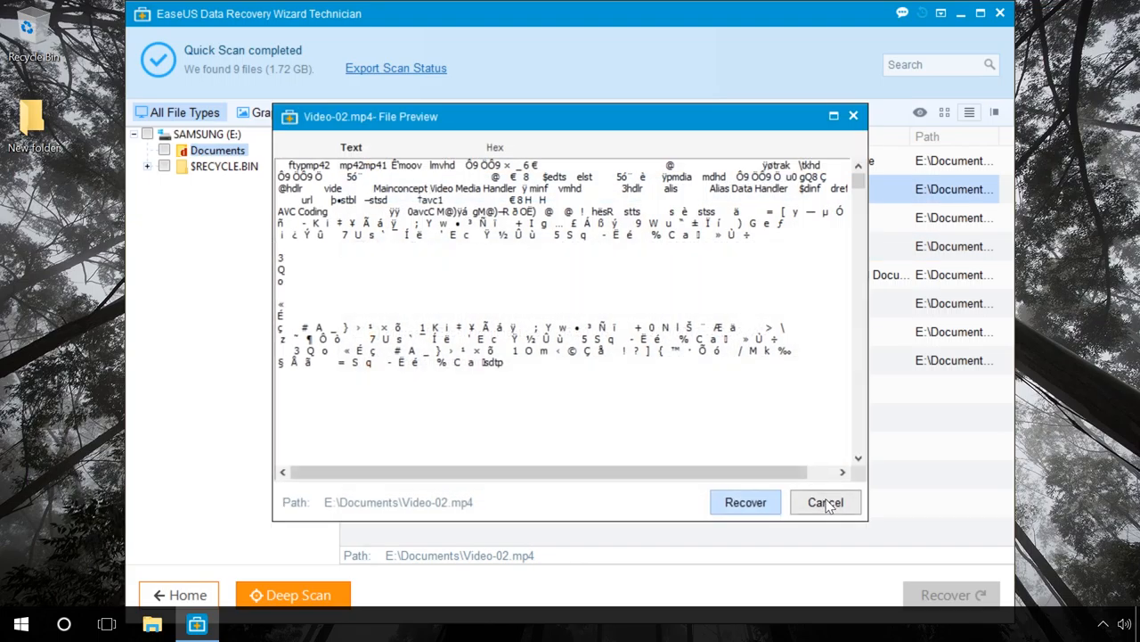
left_click(824, 502)
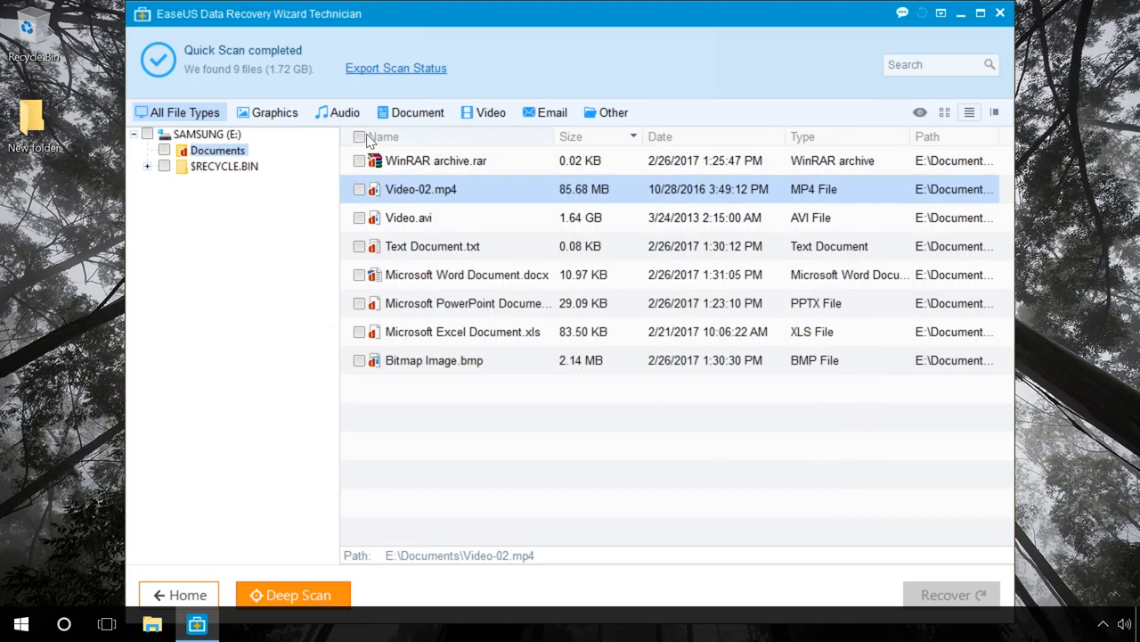
- Recover all eight Documents files into New folder on the desktop
left_click(359, 136)
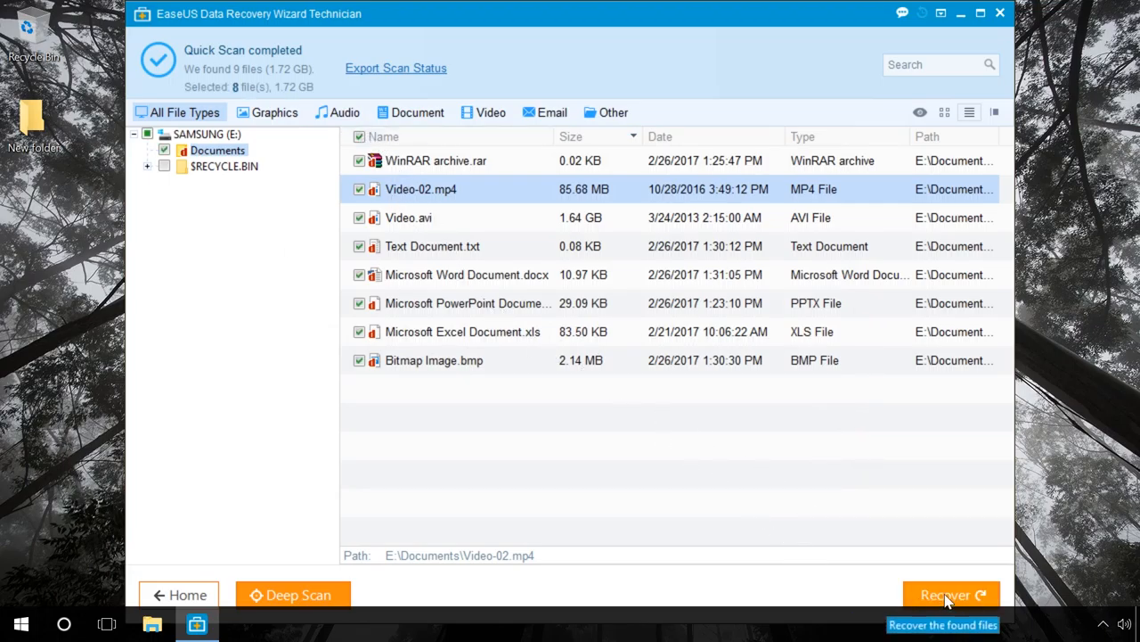
left_click(950, 594)
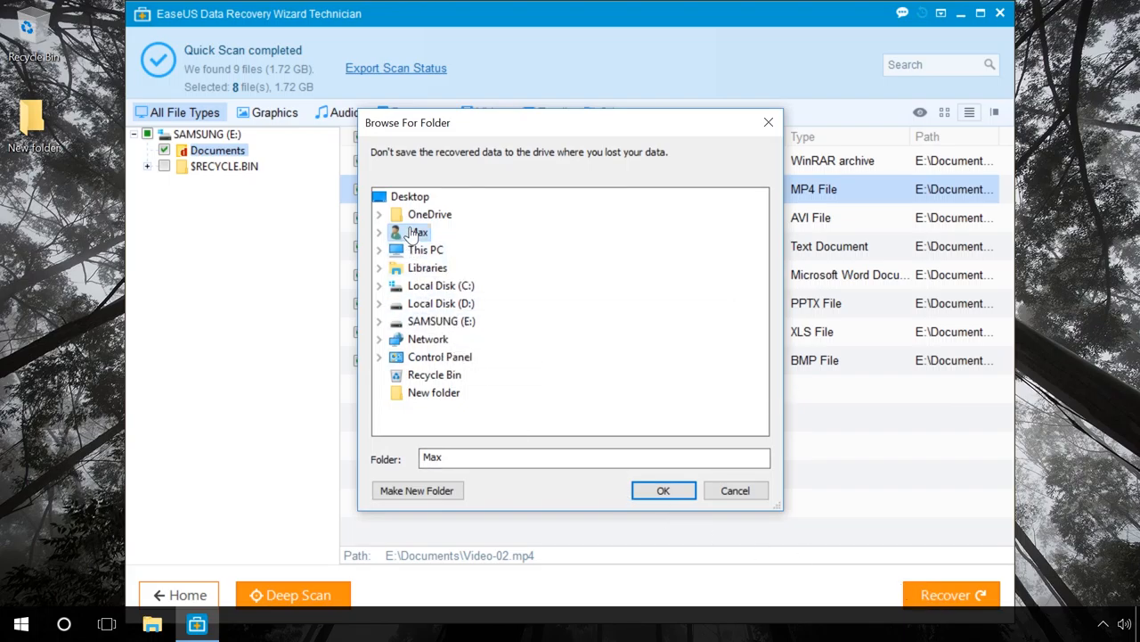
left_click(434, 392)
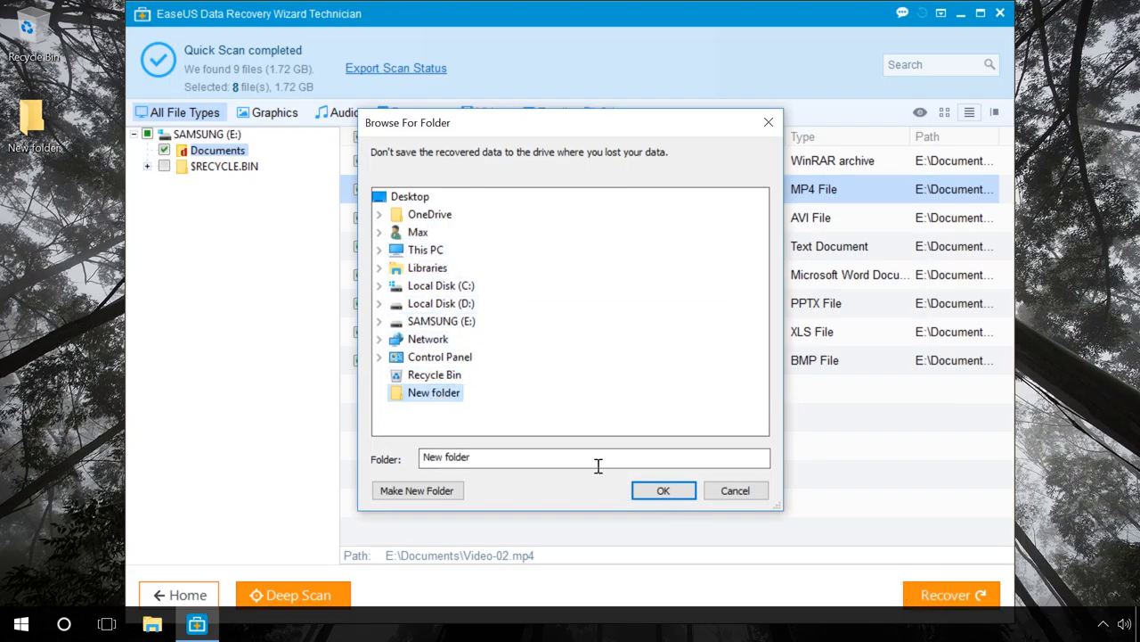
left_click(663, 490)
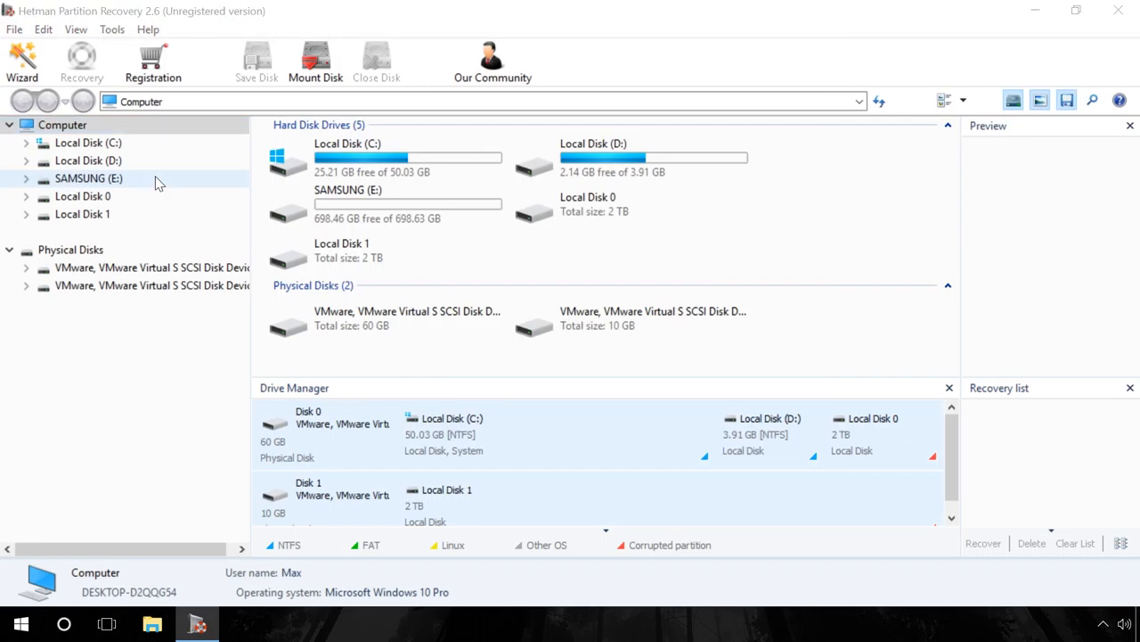
- Run the Hetman Wizard's fast scan on SAMSUNG (E:) and finish to view results
left_click(22, 60)
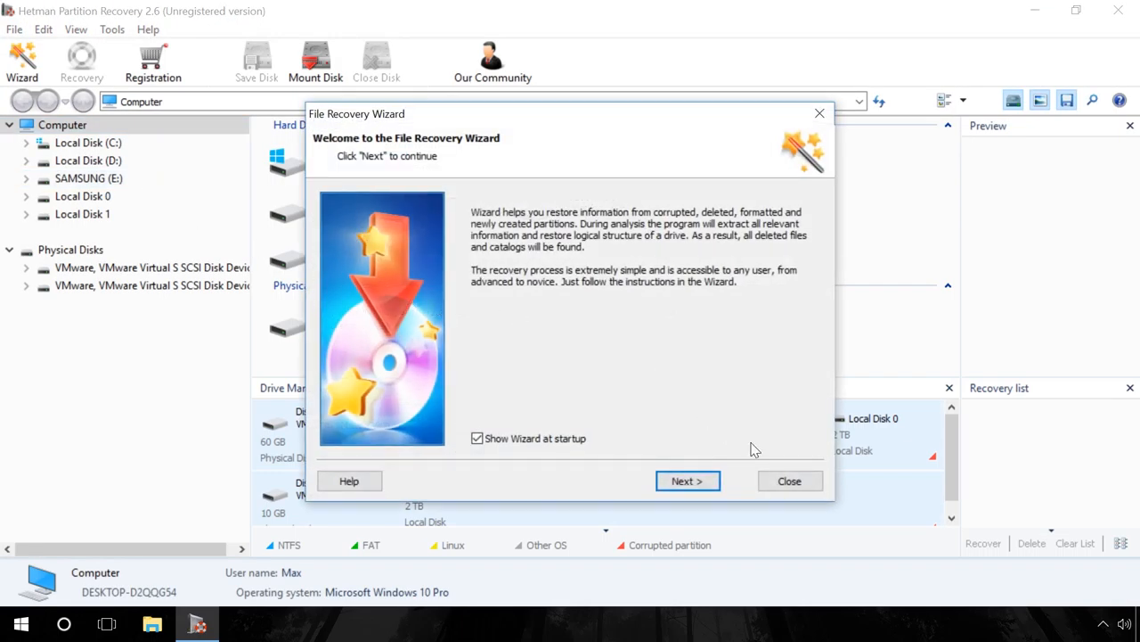
left_click(788, 481)
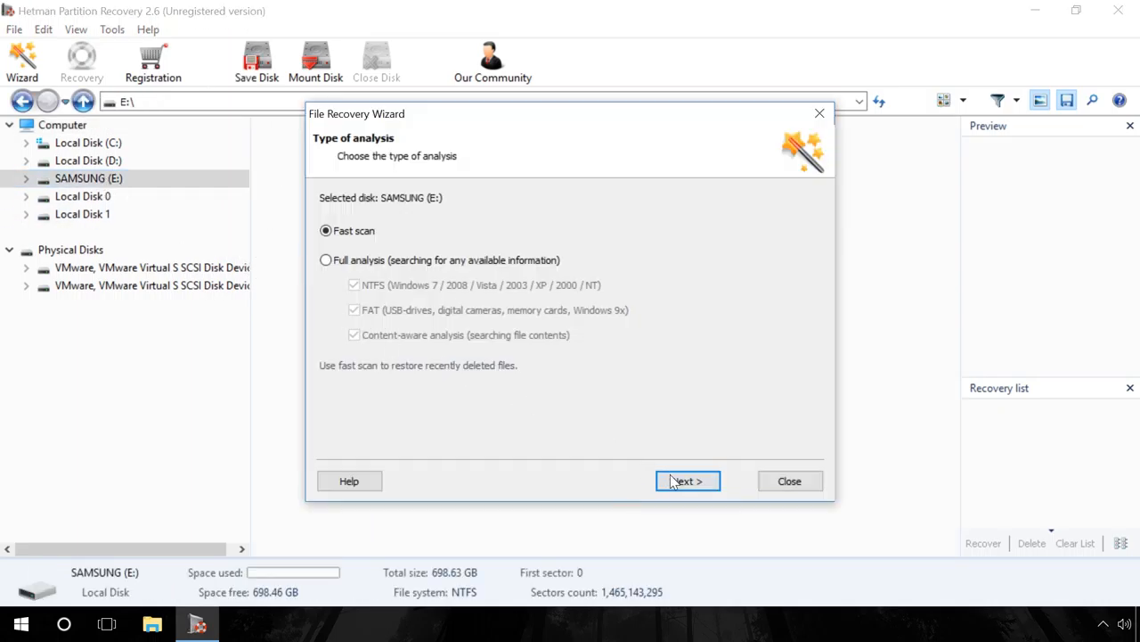
left_click(687, 480)
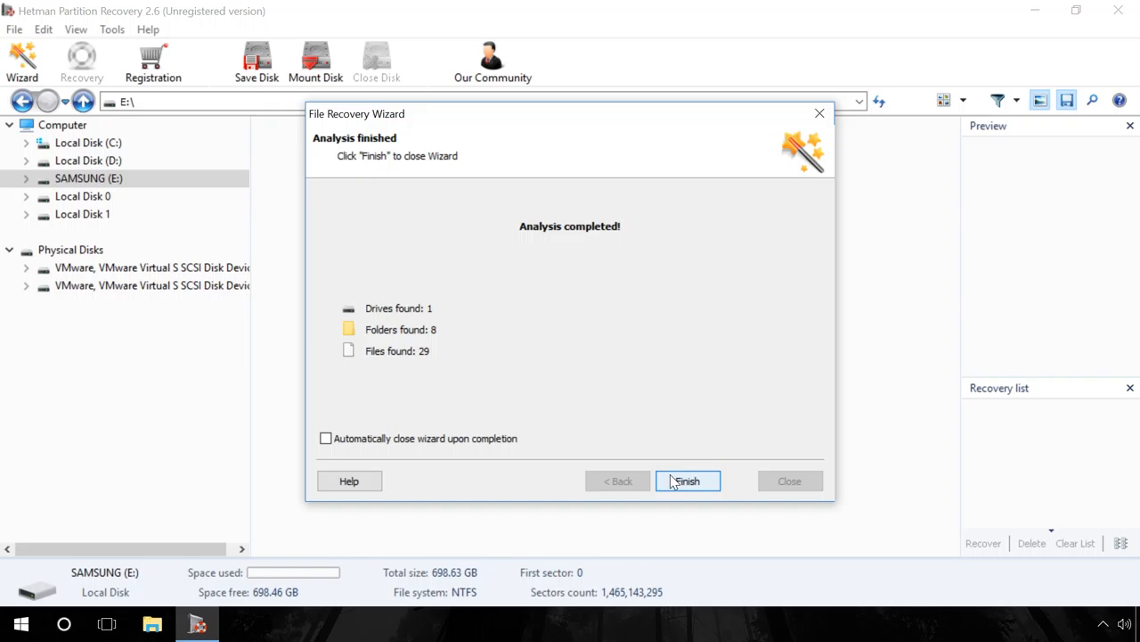
left_click(688, 481)
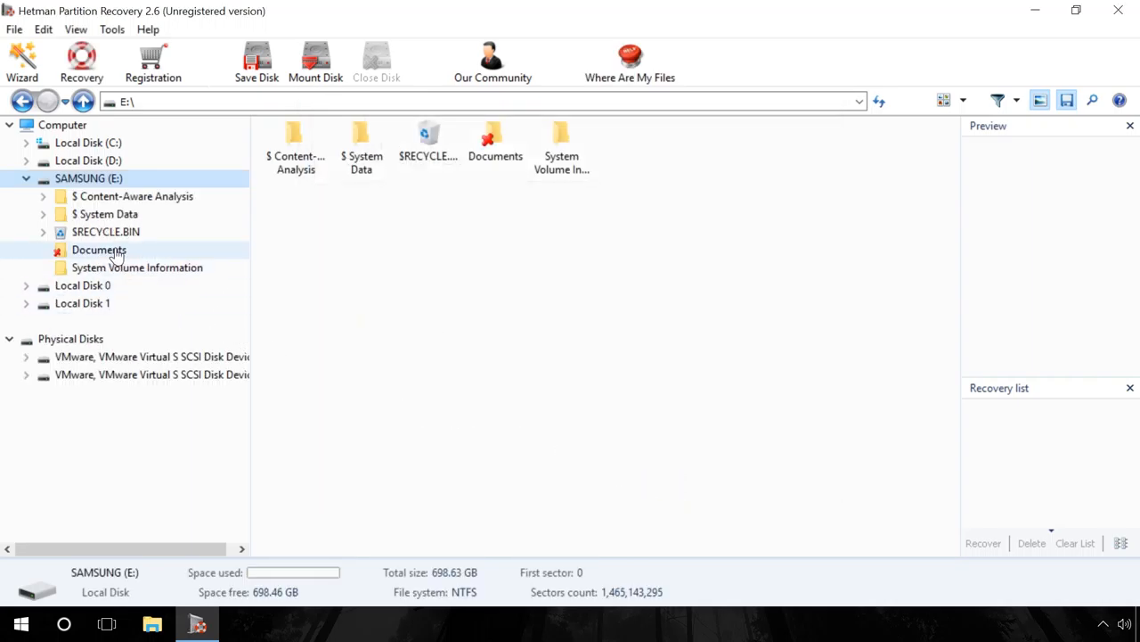
- Open the deleted Documents folder and preview Text Document.txt and the Video-02.mp4 playback
double_click(99, 250)
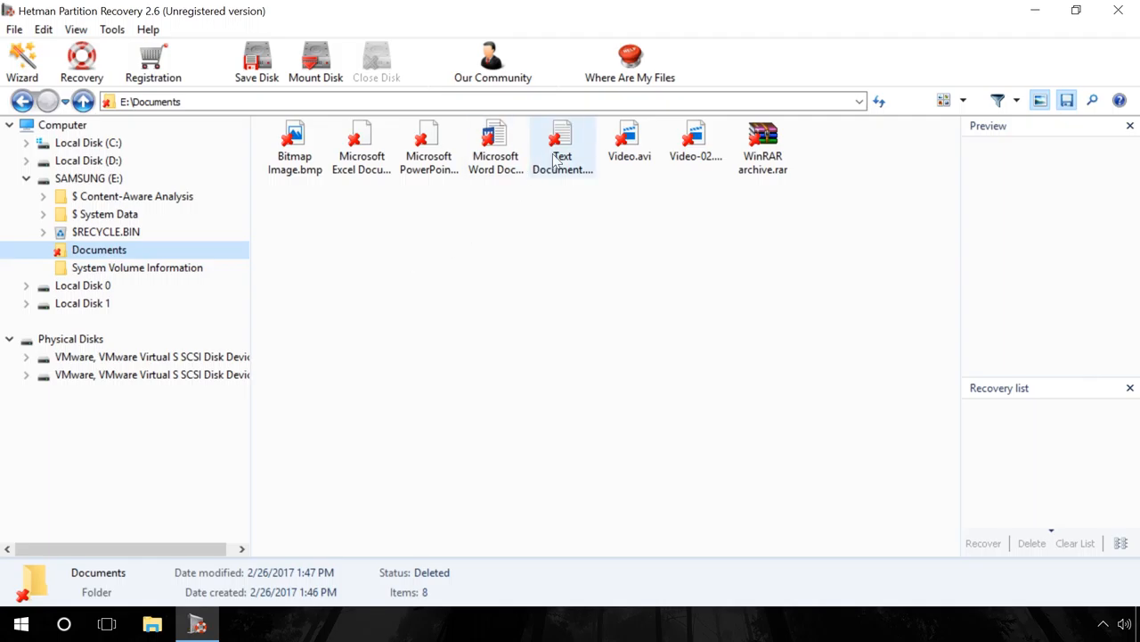
left_click(562, 143)
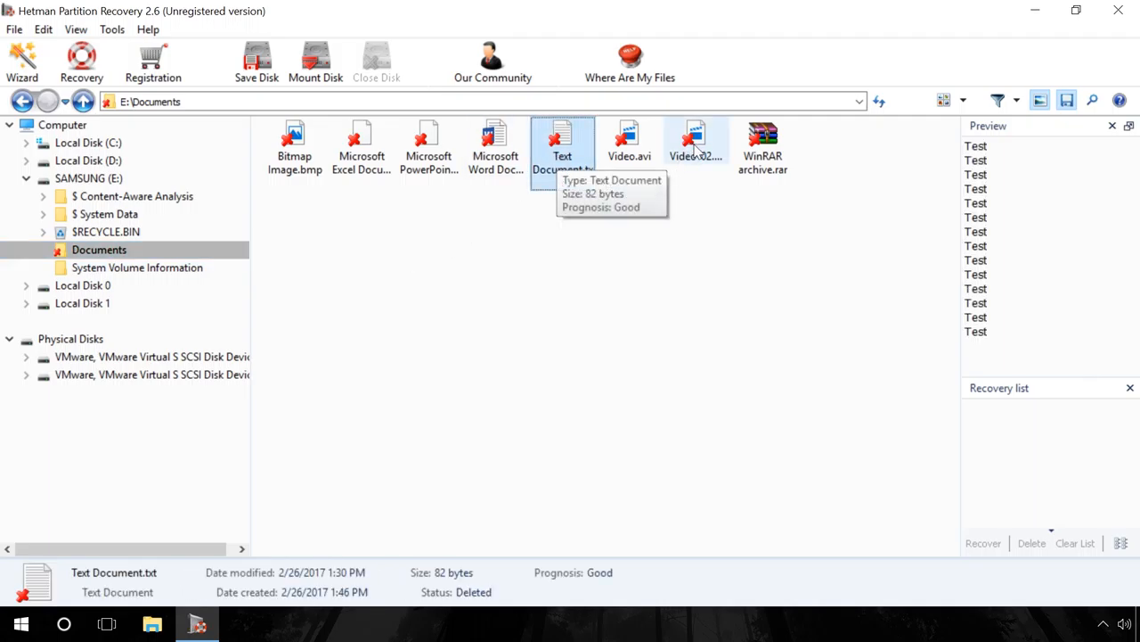
left_click(696, 143)
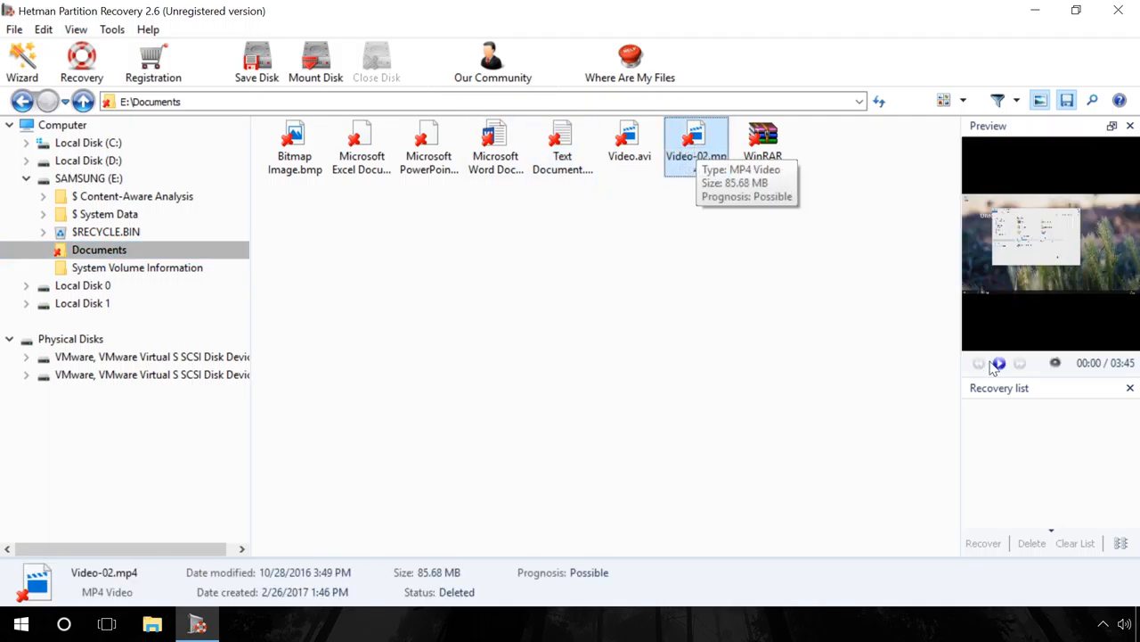
left_click(998, 363)
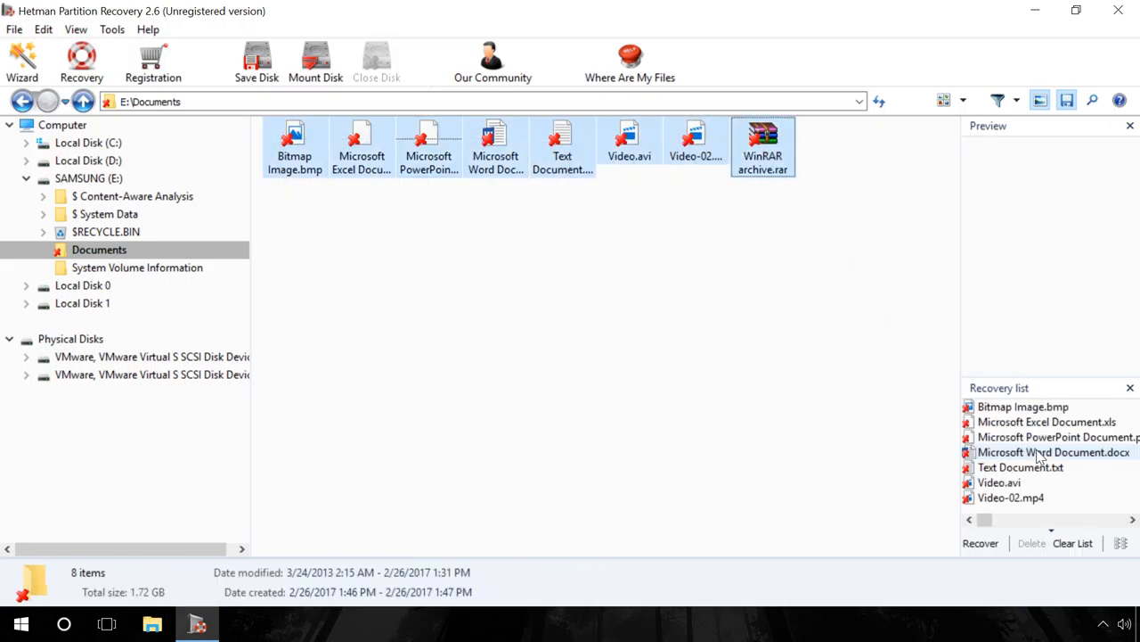
- Open the save wizard for the recovery list, close it unsaved, and return to E:\
left_click(980, 543)
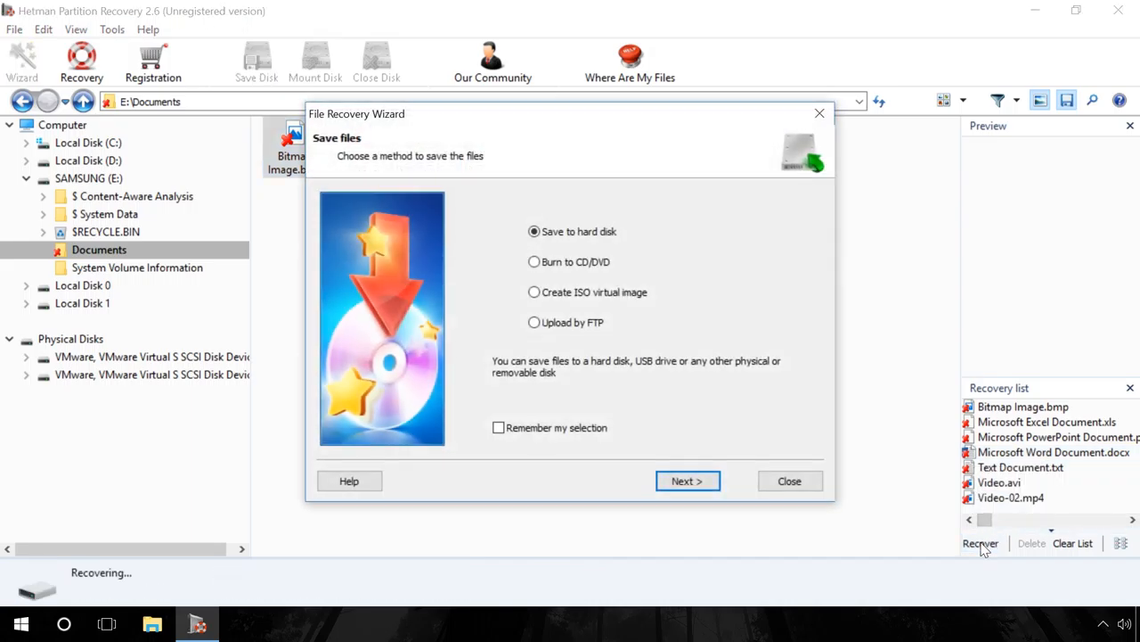
mouse_move(520, 313)
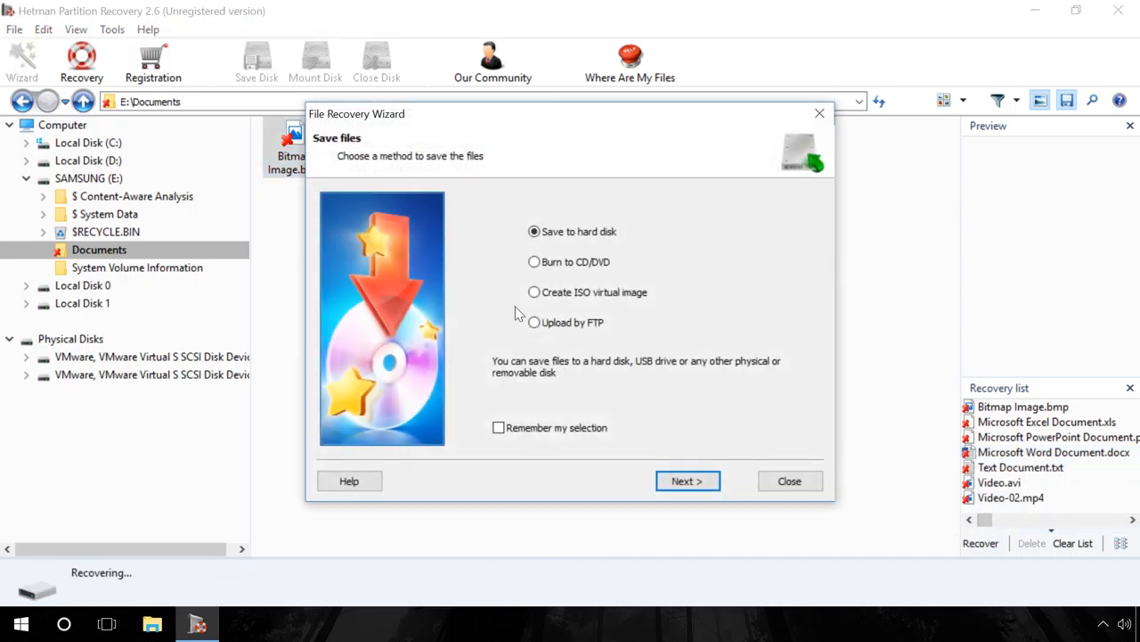
mouse_move(728, 341)
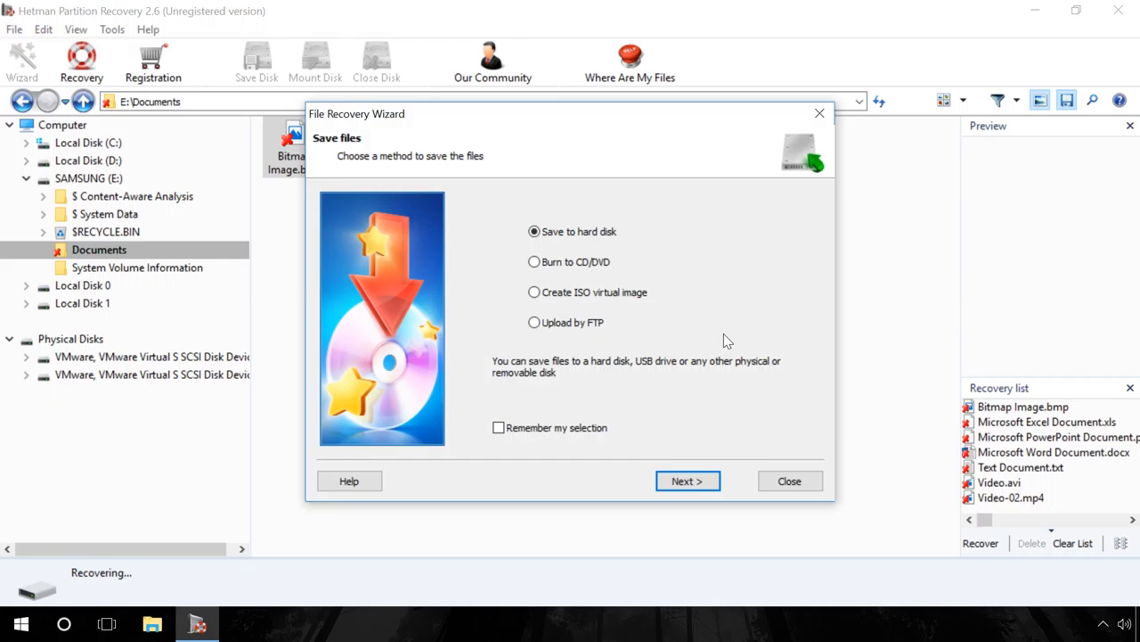
left_click(789, 480)
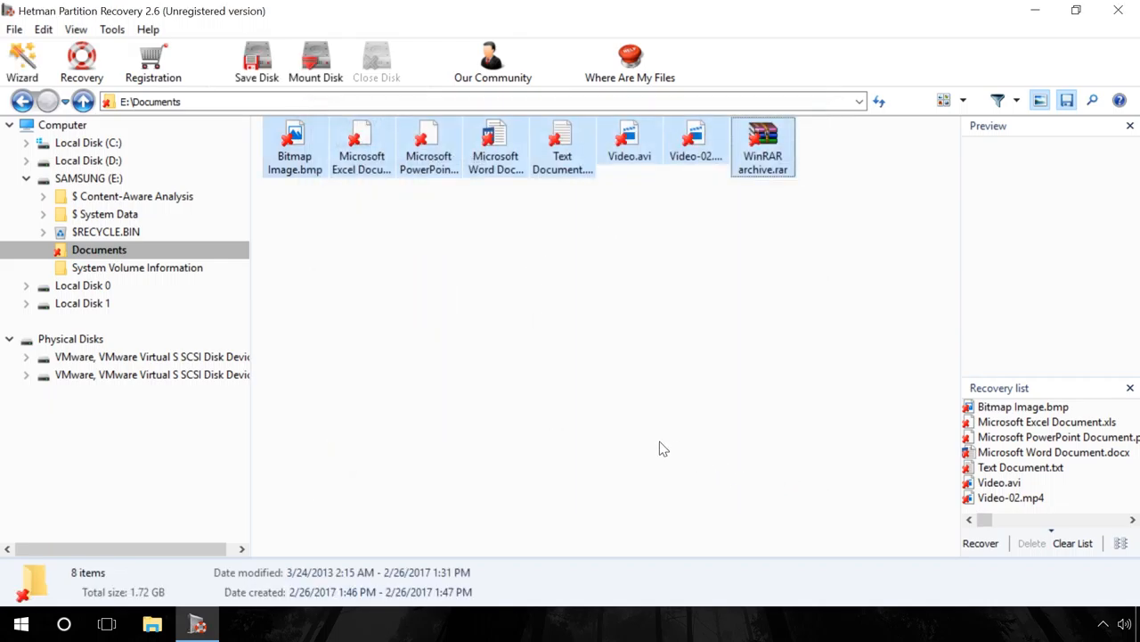
left_click(89, 178)
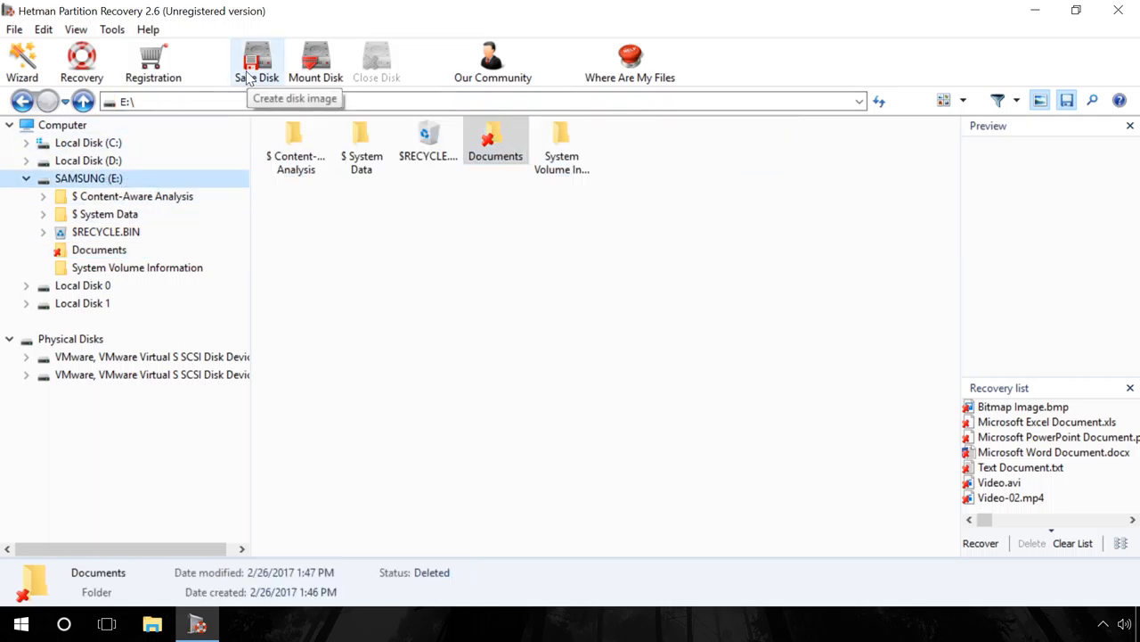
left_click(258, 61)
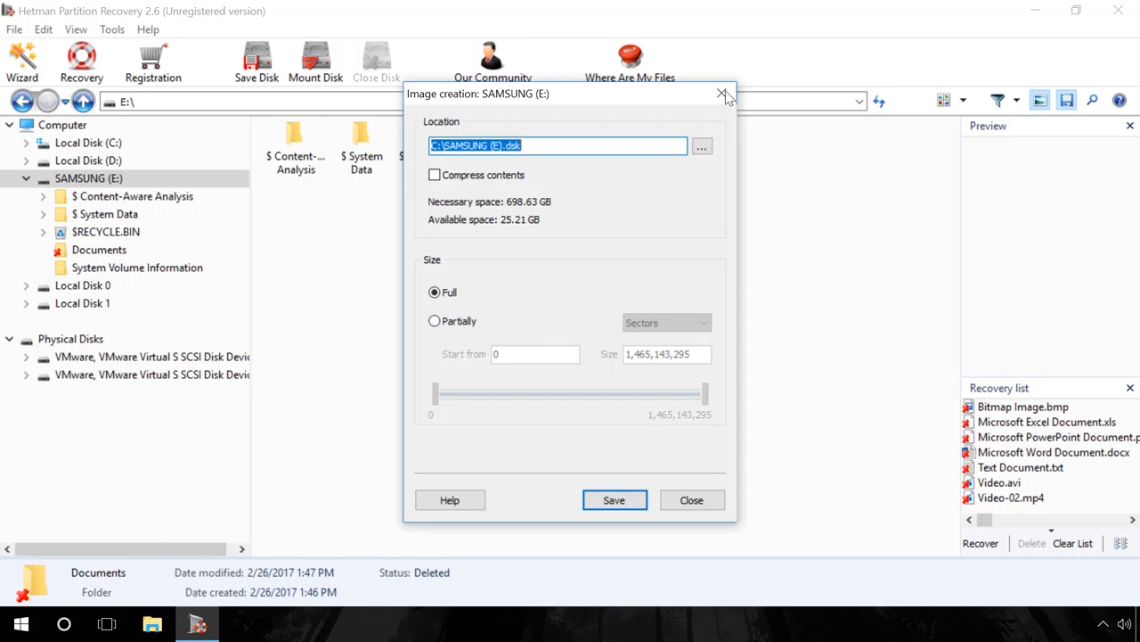
left_click(724, 93)
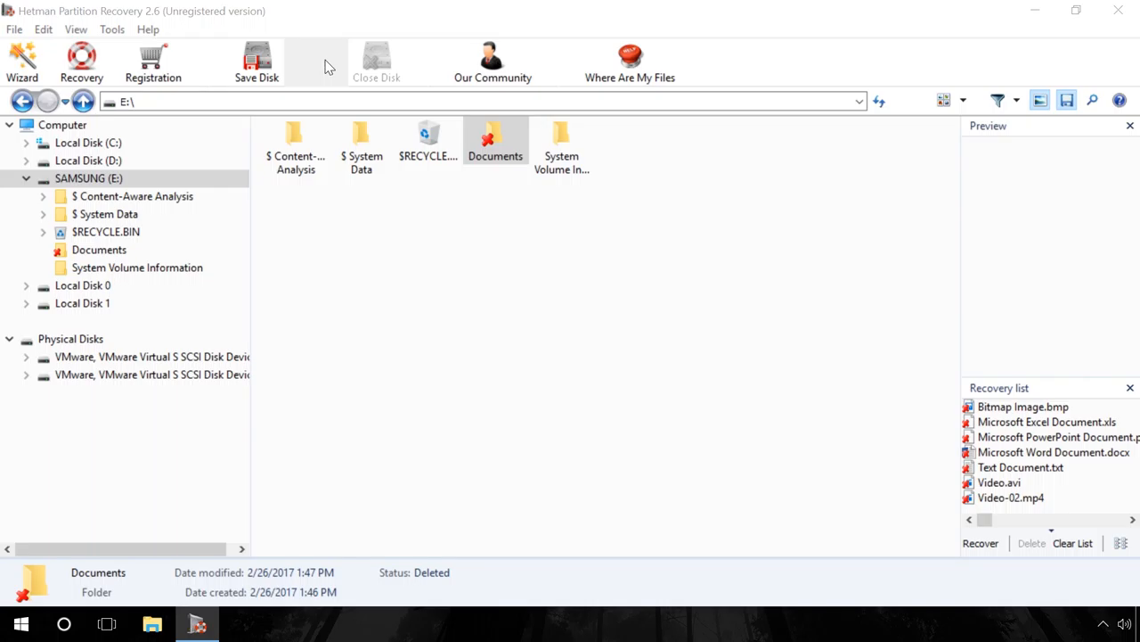
left_click(256, 60)
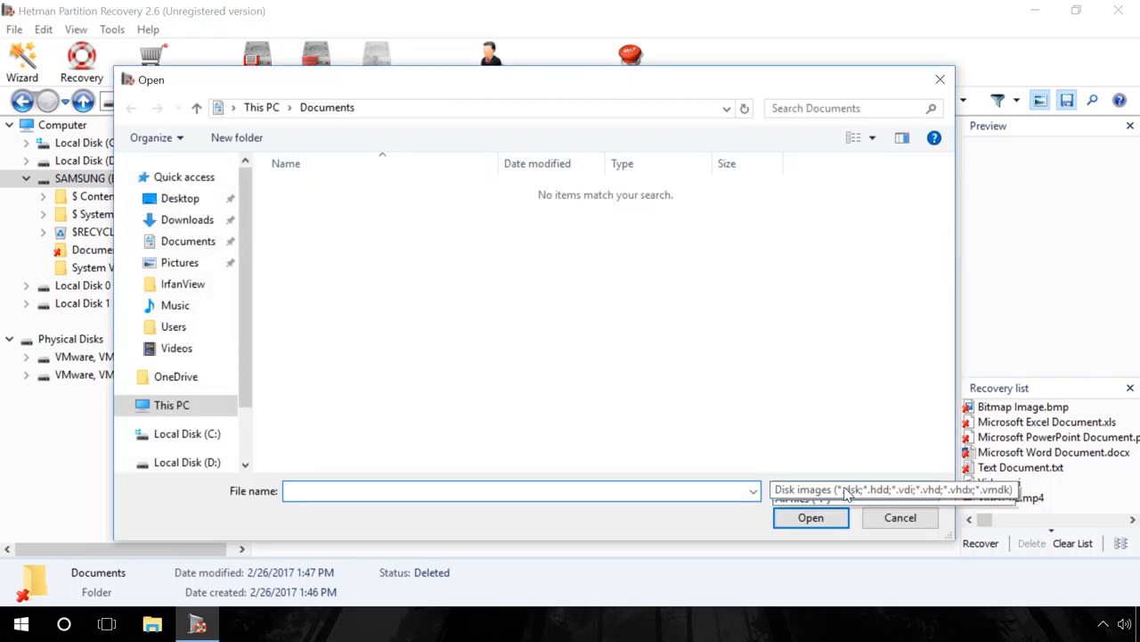
left_click(891, 489)
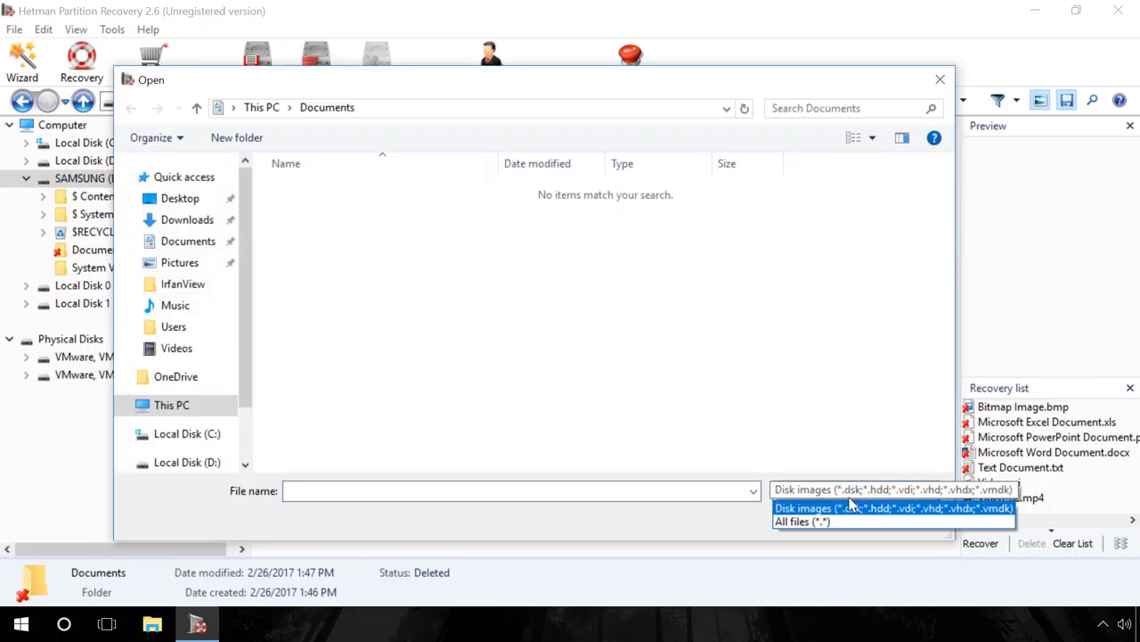
left_click(882, 508)
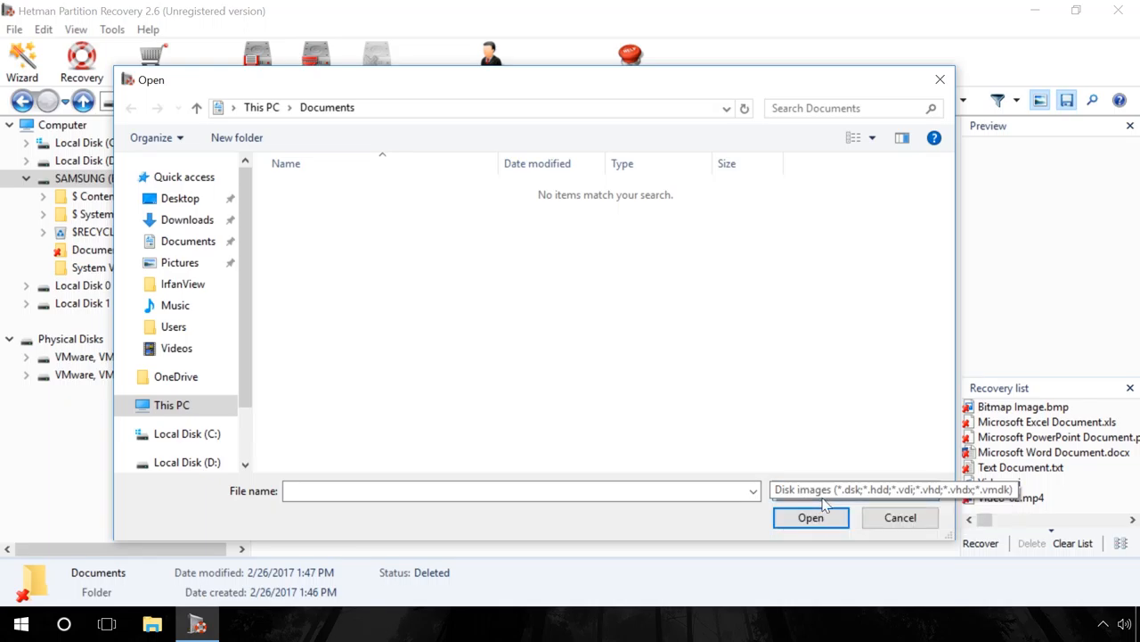
left_click(900, 517)
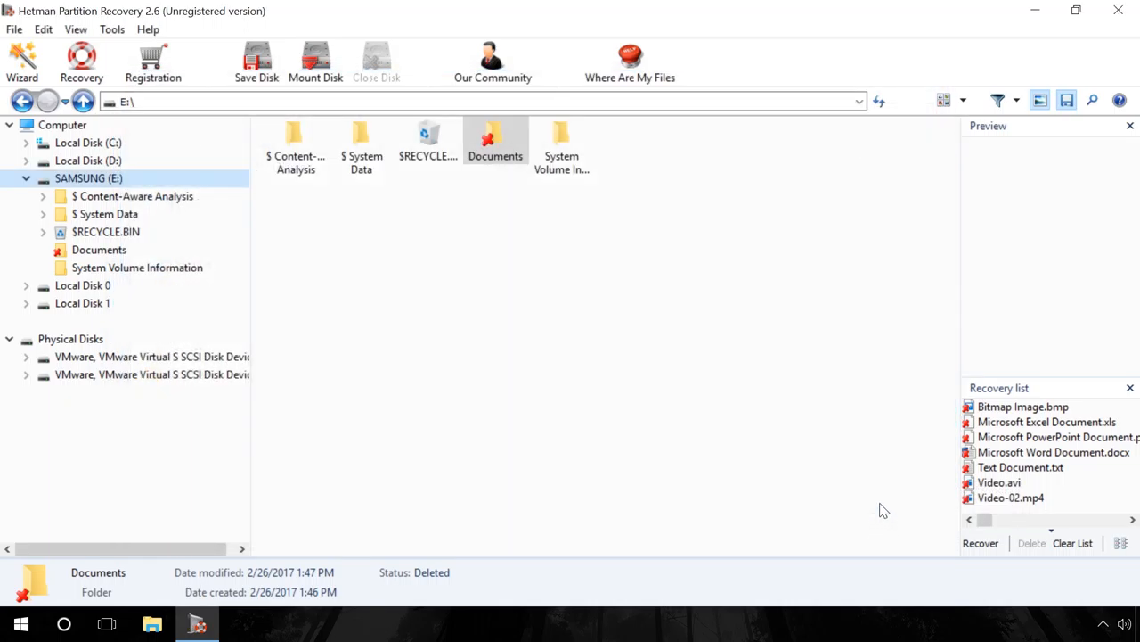